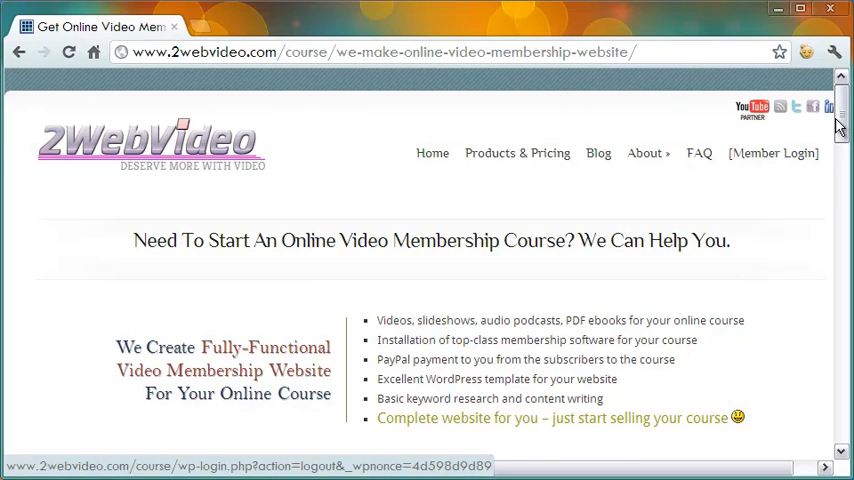
# Step: Open the Upload plugin page from Plugins > Add New
pyautogui.scroll(-3)
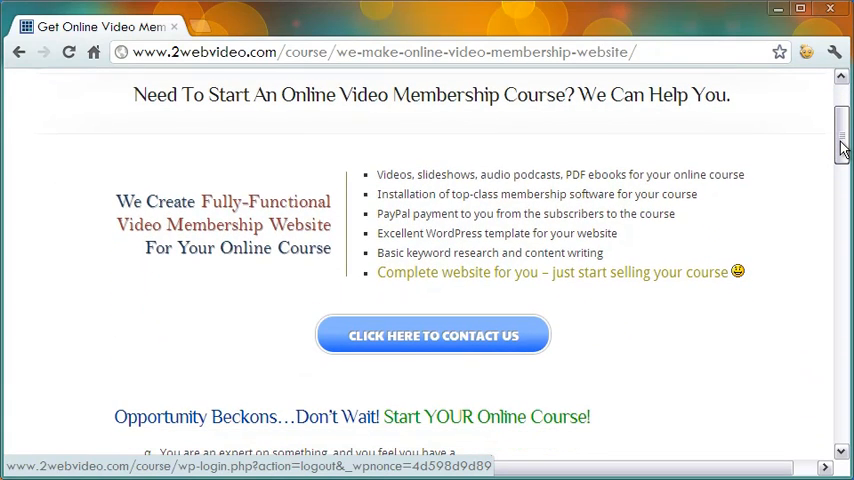
pyautogui.moveTo(561, 372)
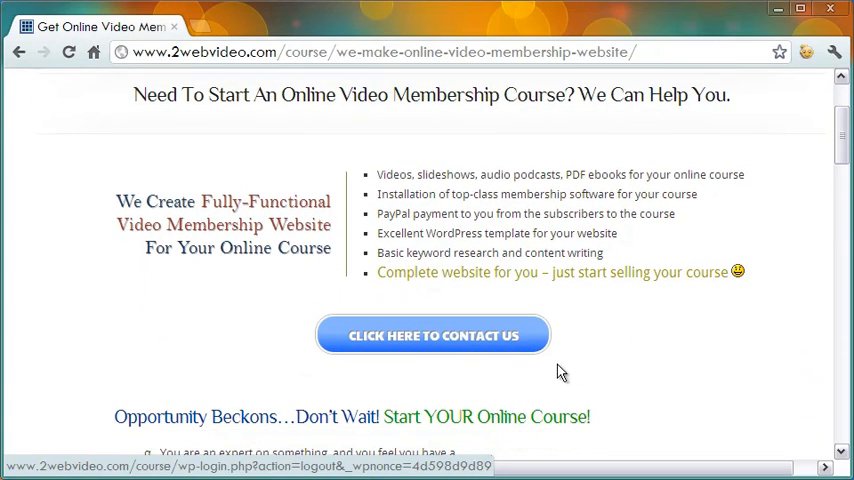
pyautogui.moveTo(445, 375)
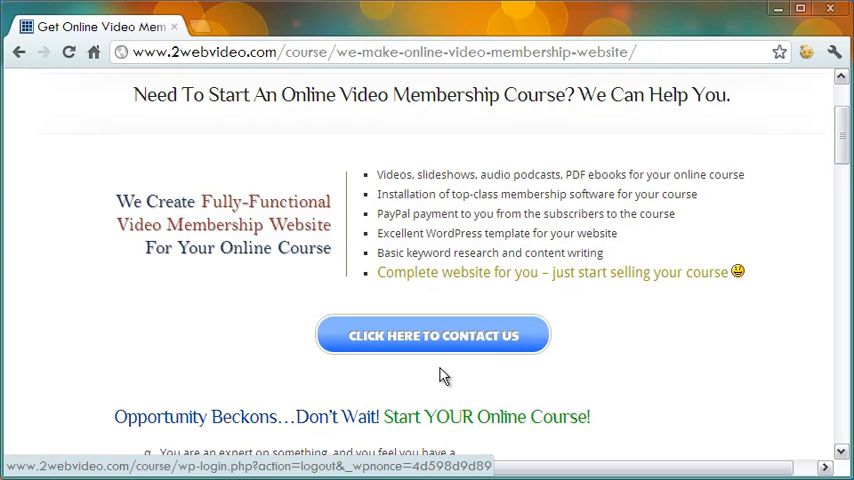
pyautogui.moveTo(444, 347)
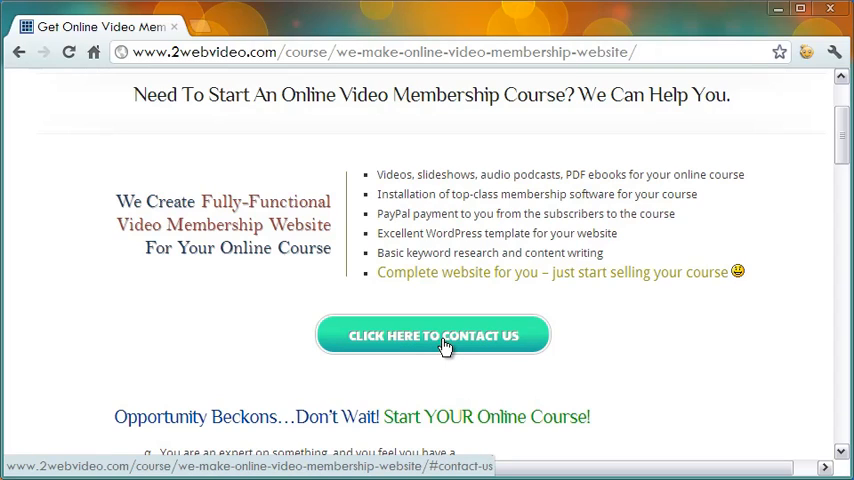
pyautogui.moveTo(448, 373)
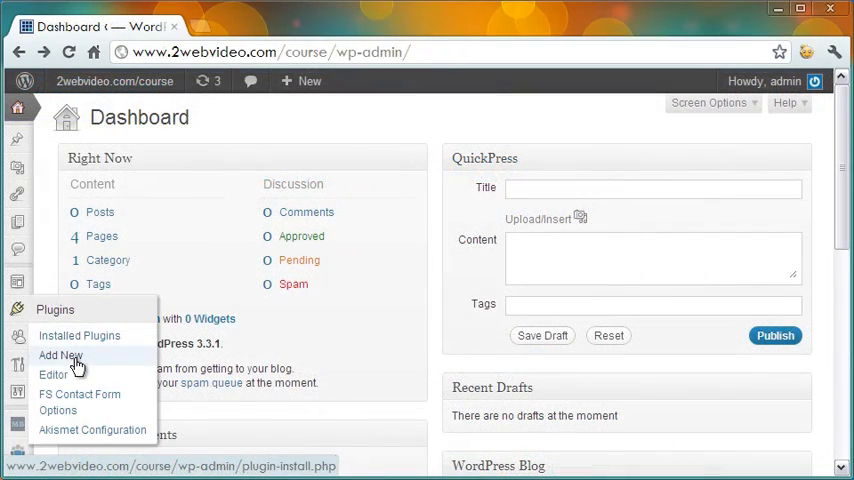
pyautogui.click(61, 355)
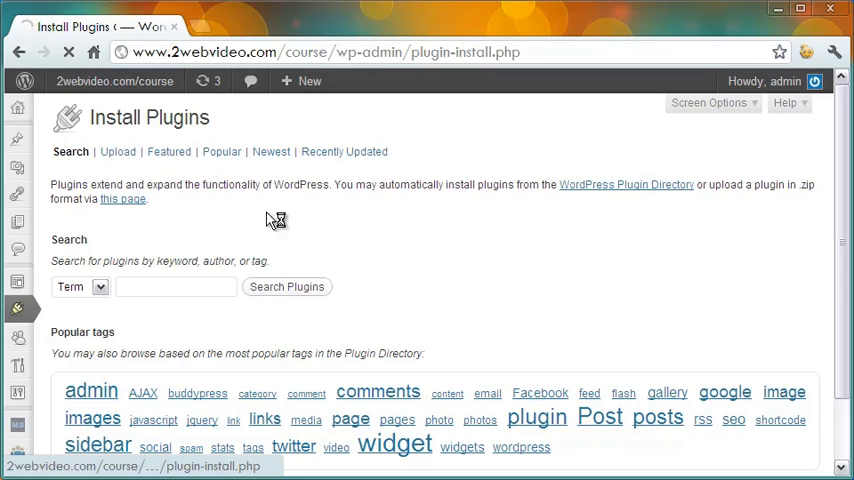
pyautogui.click(117, 151)
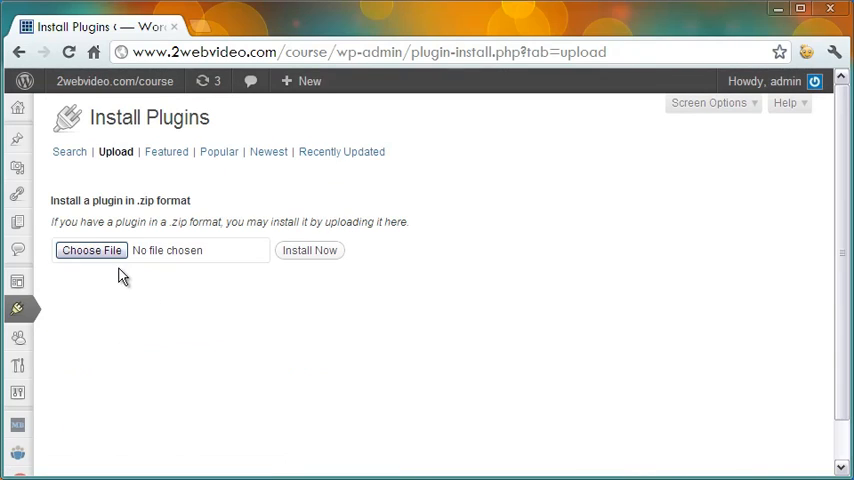
pyautogui.moveTo(124, 281)
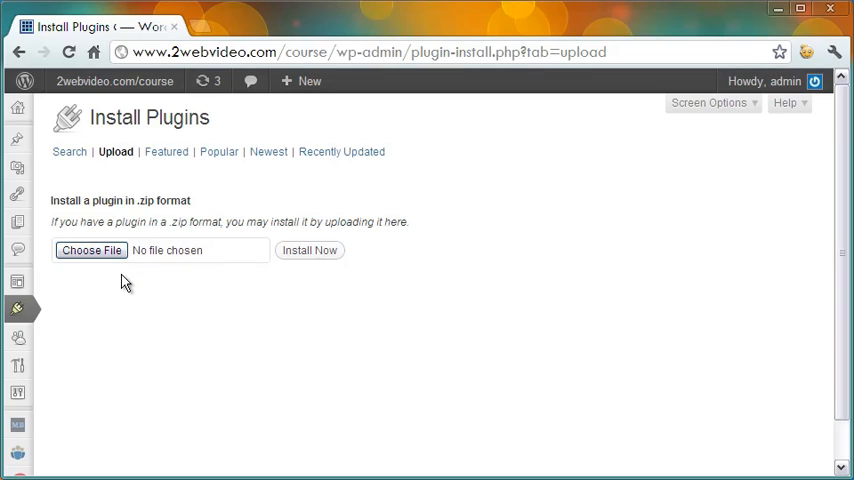
pyautogui.moveTo(309, 250)
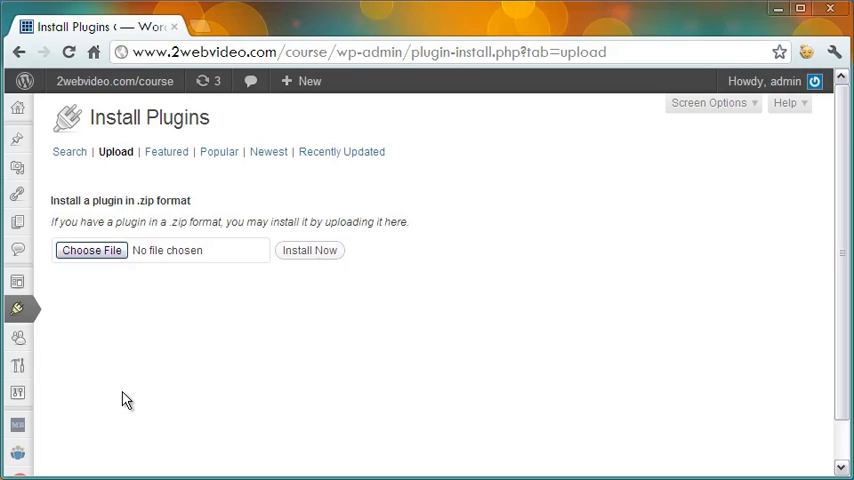
pyautogui.moveTo(845, 287)
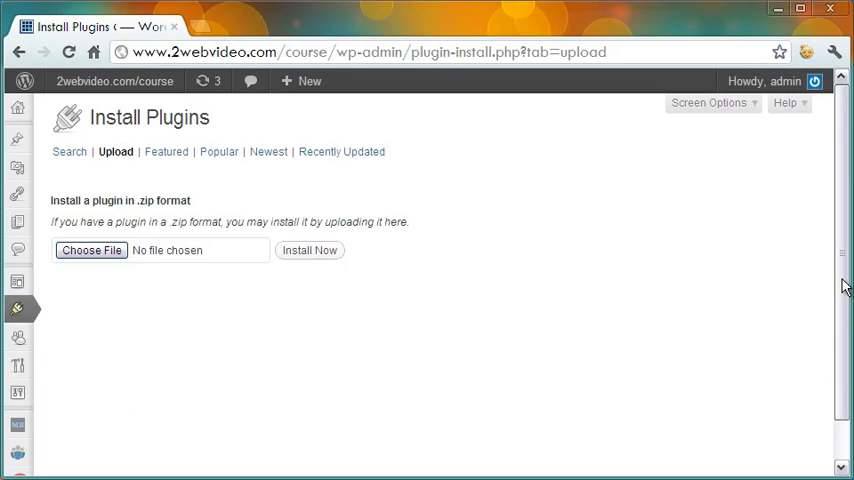
pyautogui.scroll(-3)
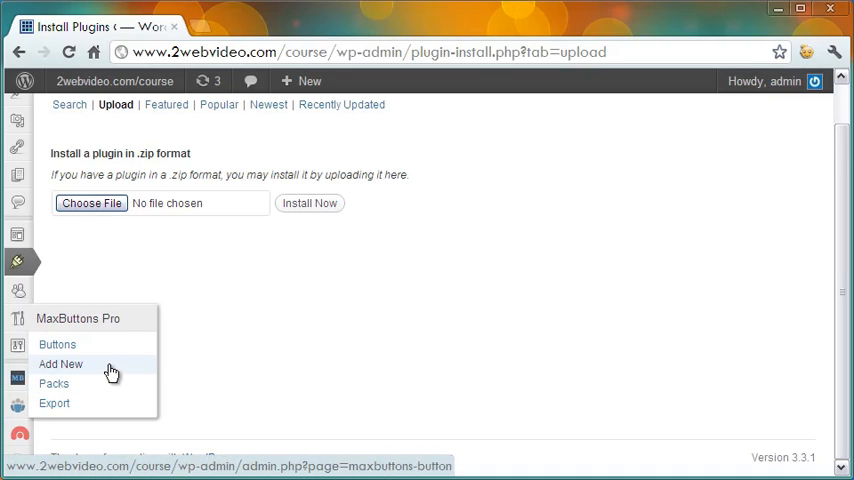
# Step: Start a new MaxButtons Pro button and drag the Button Output preview beside the form
pyautogui.click(60, 364)
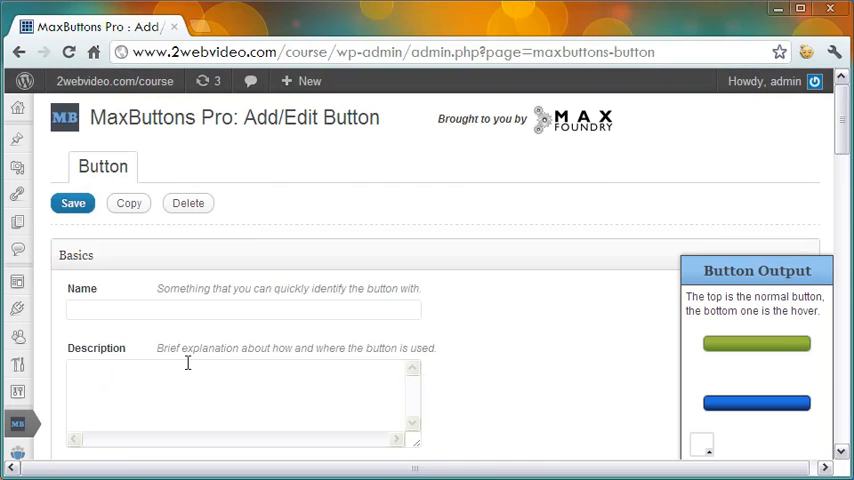
pyautogui.moveTo(539, 337)
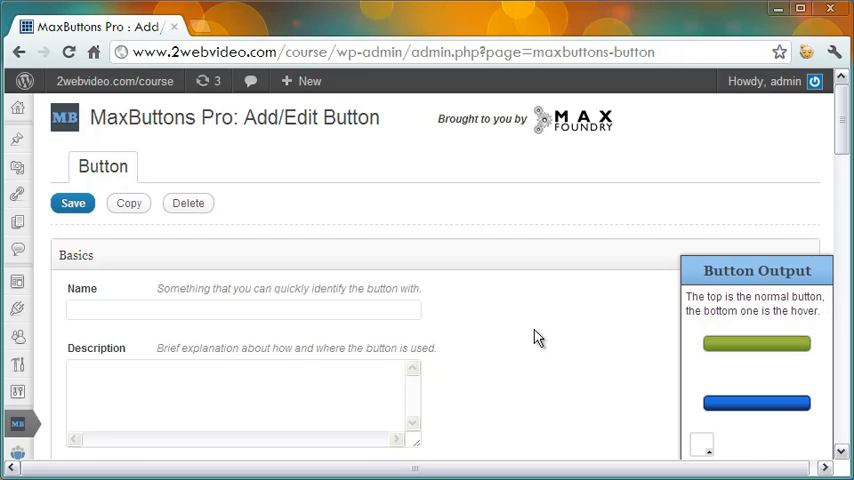
pyautogui.moveTo(650, 230)
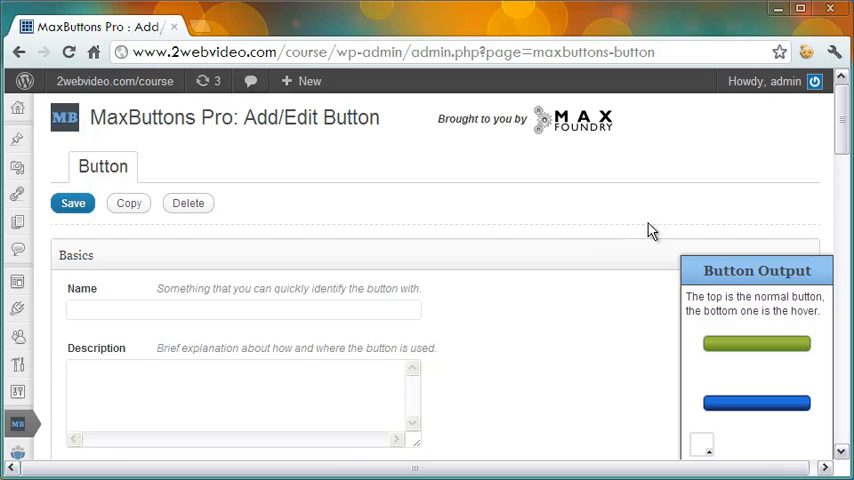
pyautogui.scroll(-3)
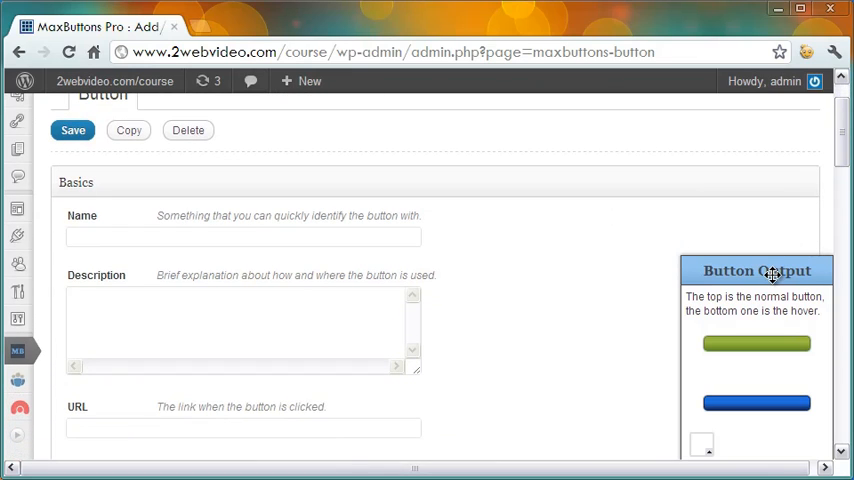
pyautogui.moveTo(771, 275); pyautogui.dragTo(531, 174)
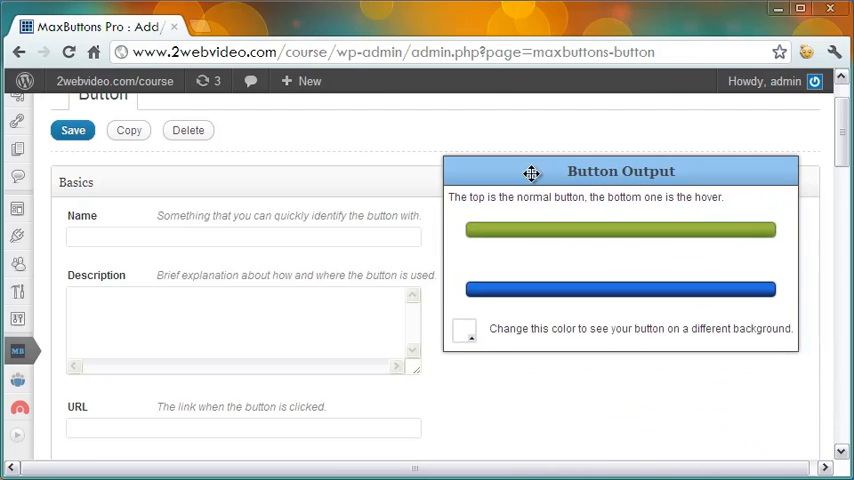
pyautogui.moveTo(531, 172); pyautogui.dragTo(530, 142)
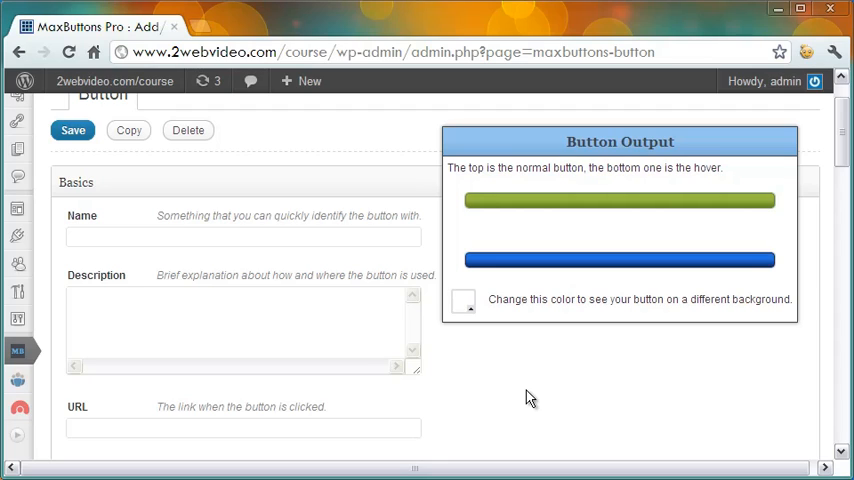
pyautogui.moveTo(432, 202)
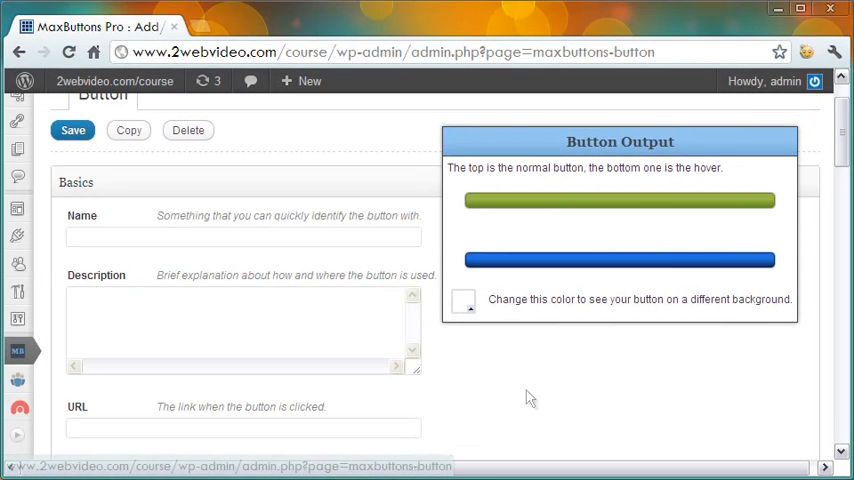
pyautogui.moveTo(779, 254)
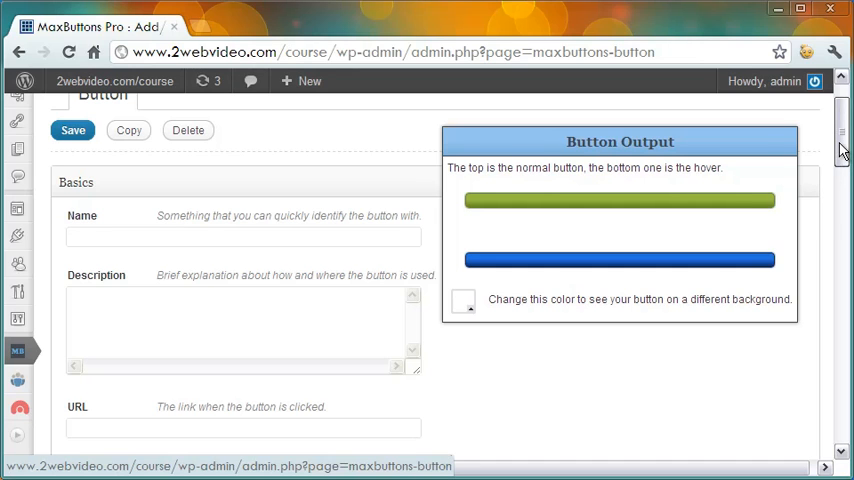
pyautogui.scroll(-3)
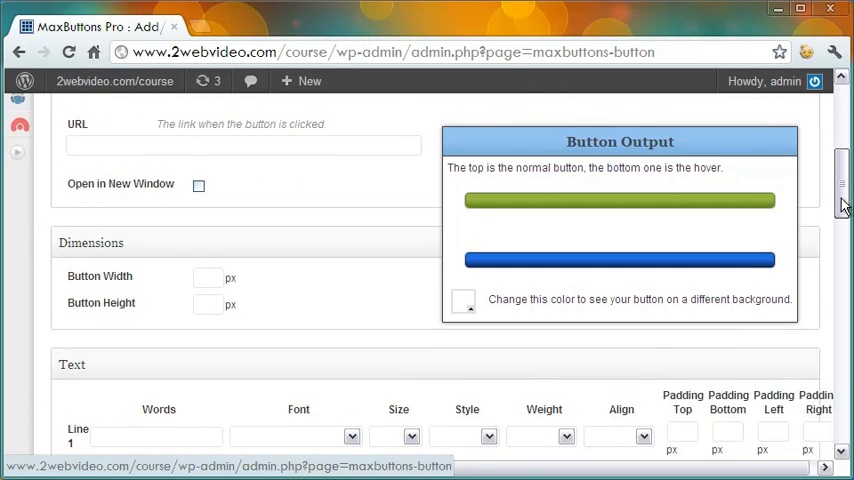
pyautogui.scroll(-3)
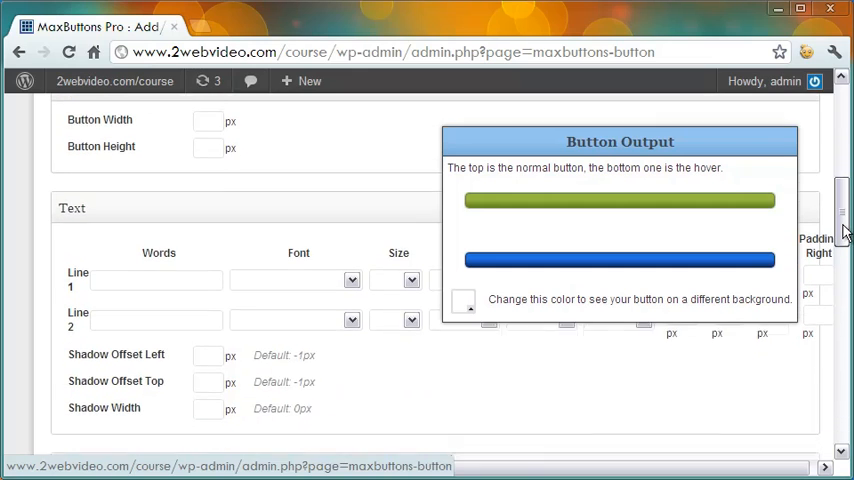
pyautogui.scroll(-3)
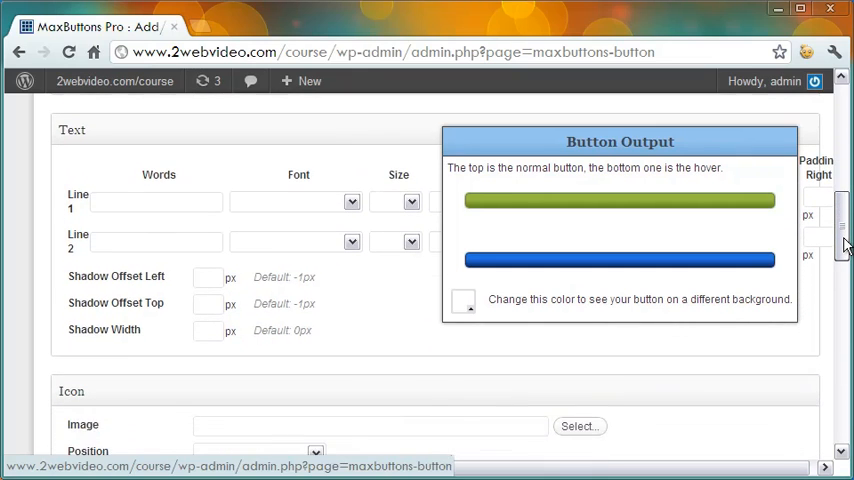
pyautogui.scroll(-3)
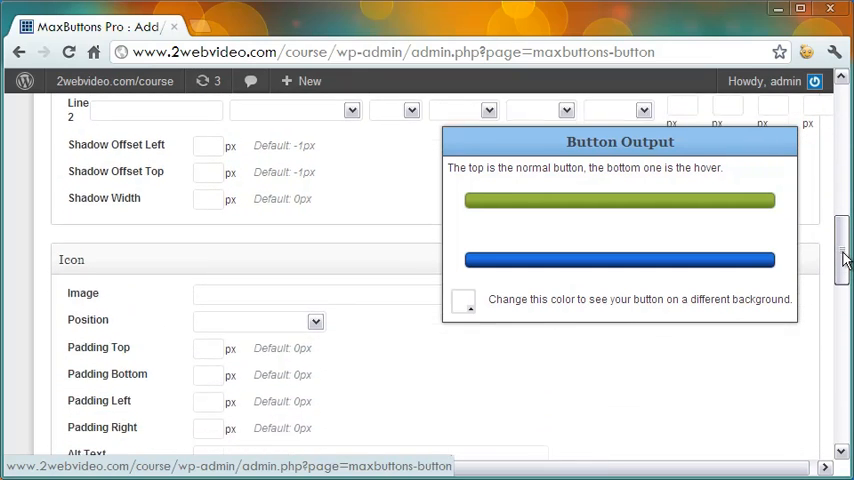
pyautogui.scroll(-3)
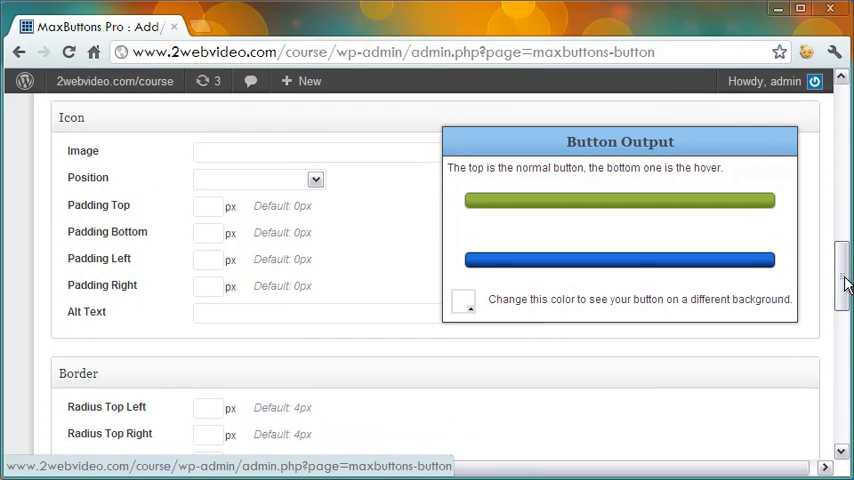
pyautogui.scroll(-3)
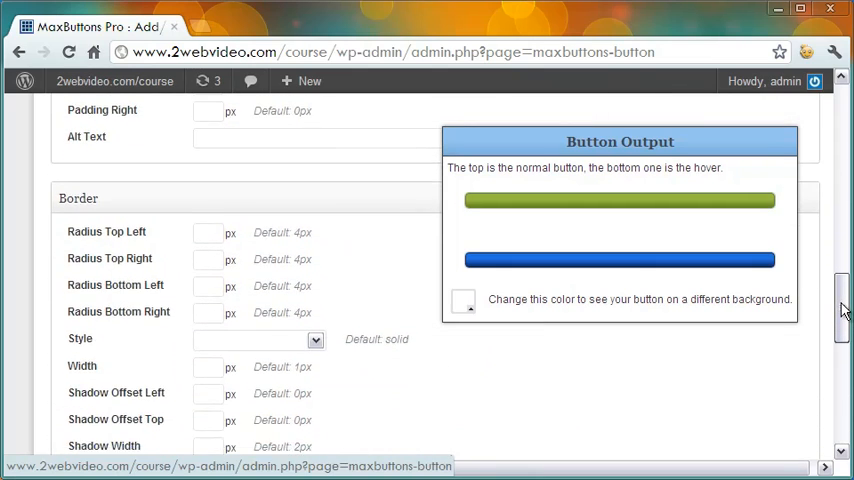
pyautogui.scroll(-3)
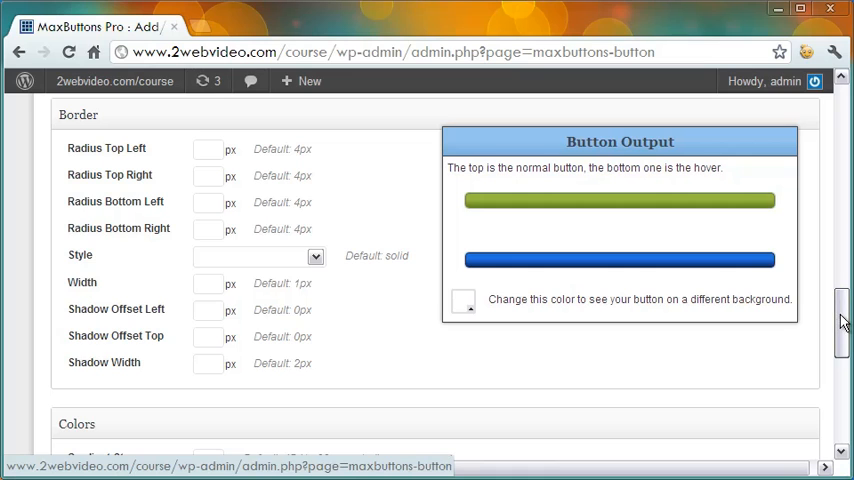
pyautogui.scroll(-3)
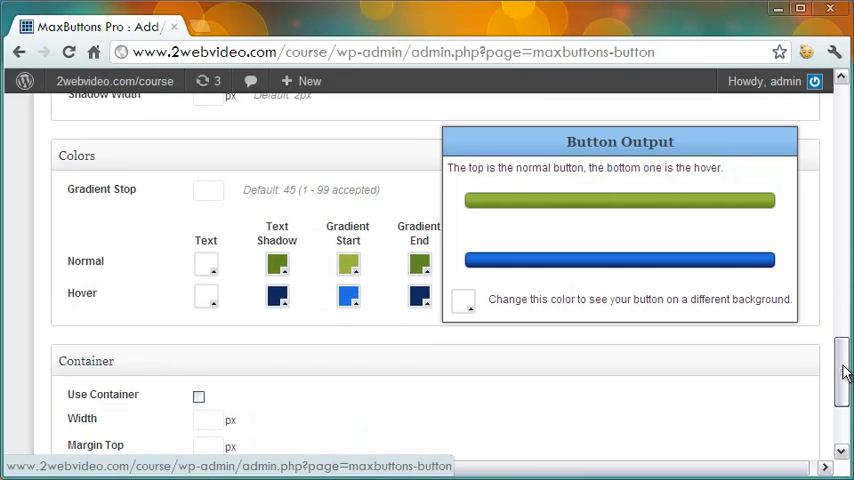
pyautogui.scroll(-3)
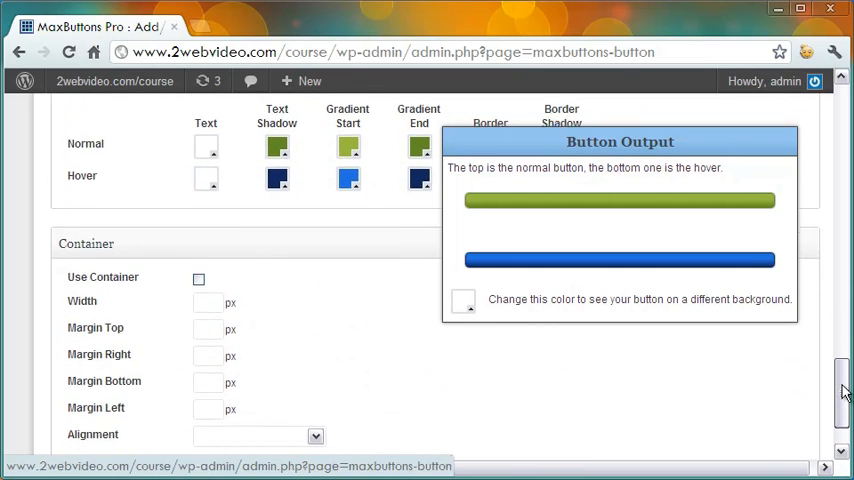
pyautogui.scroll(-3)
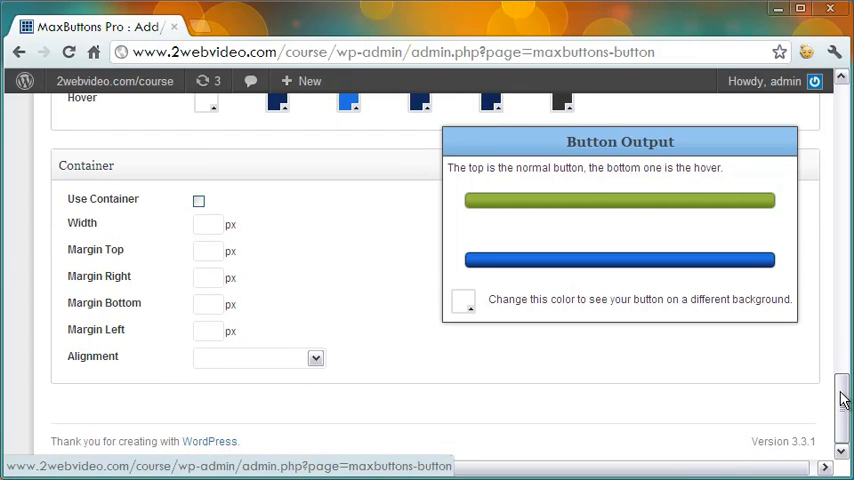
pyautogui.scroll(3)
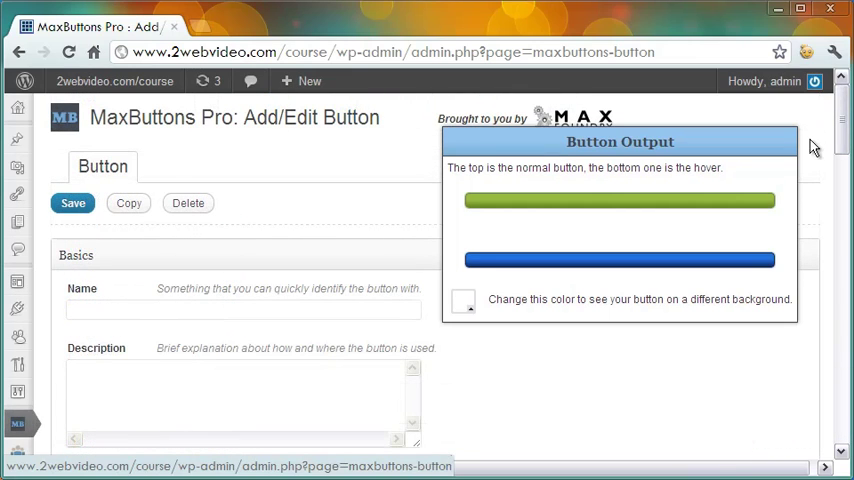
pyautogui.moveTo(17, 423)
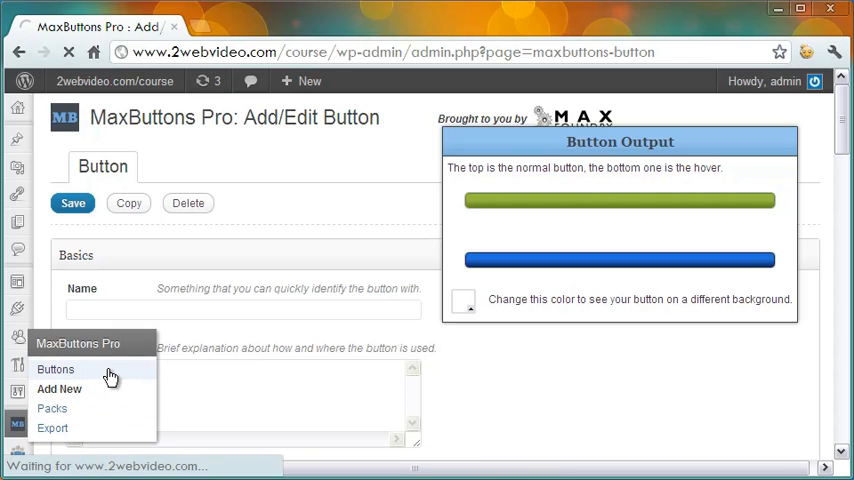
# Step: Open the MaxButtons Pro Buttons list and the contact-now button's edit form
pyautogui.click(55, 369)
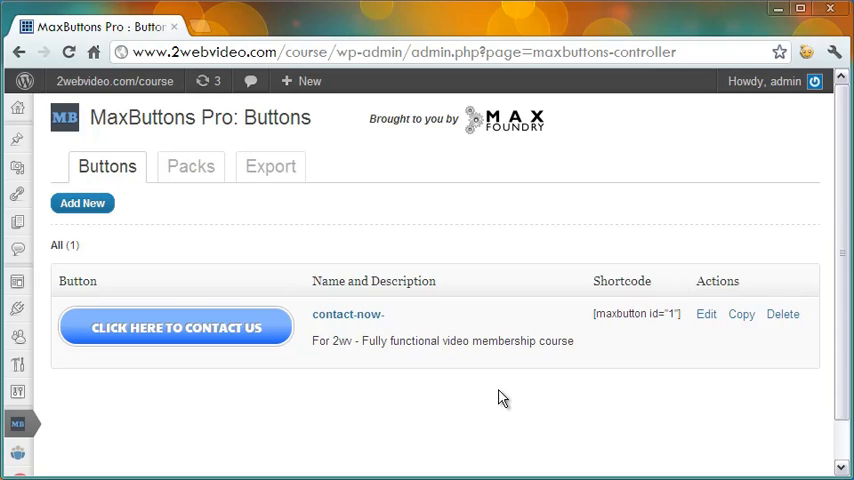
pyautogui.moveTo(348, 320)
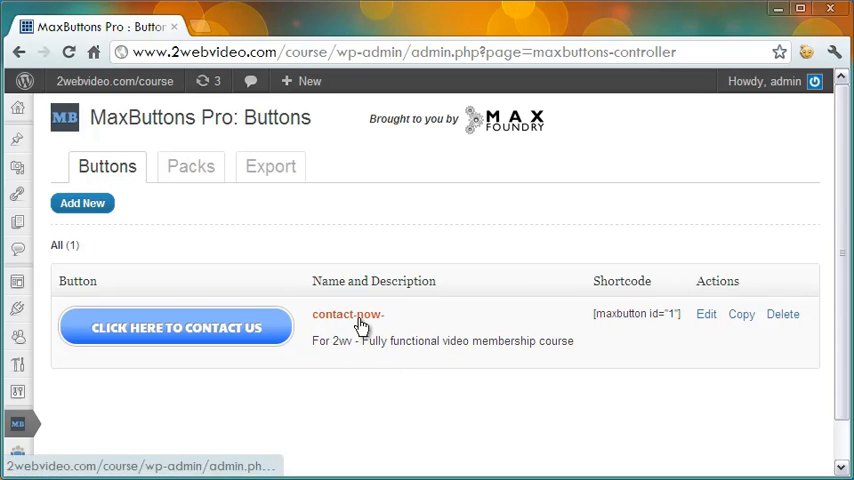
pyautogui.click(347, 314)
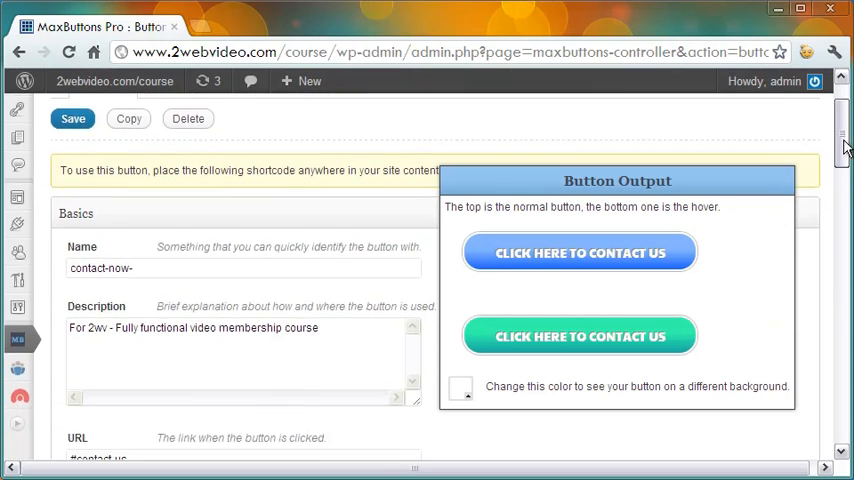
# Step: Left-align and clear the button's Line 2 text, keeping Line 1 font Paytone One
pyautogui.scroll(-3)
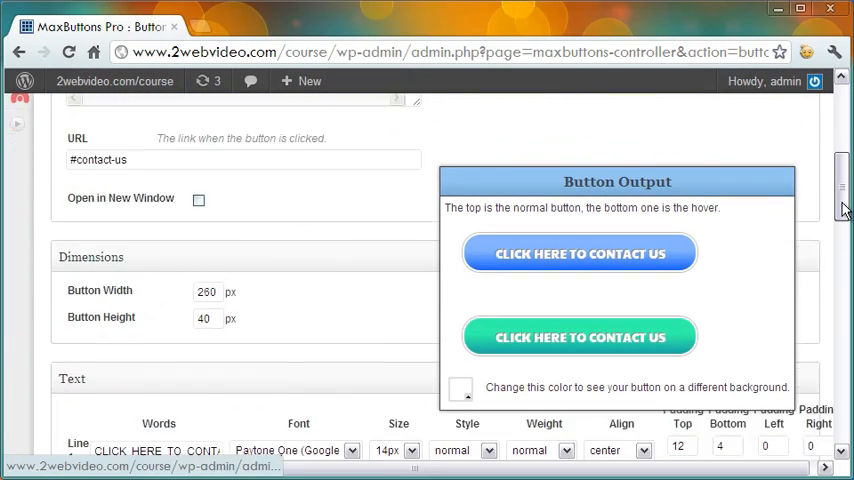
pyautogui.scroll(-3)
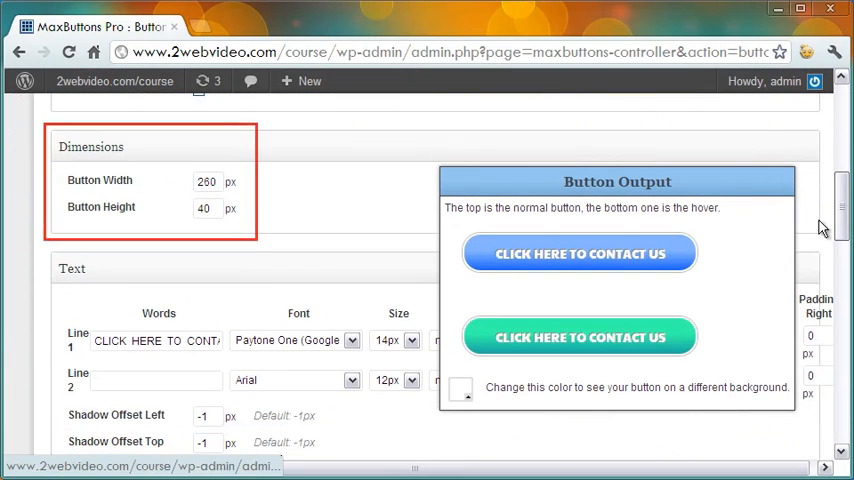
pyautogui.moveTo(270, 190)
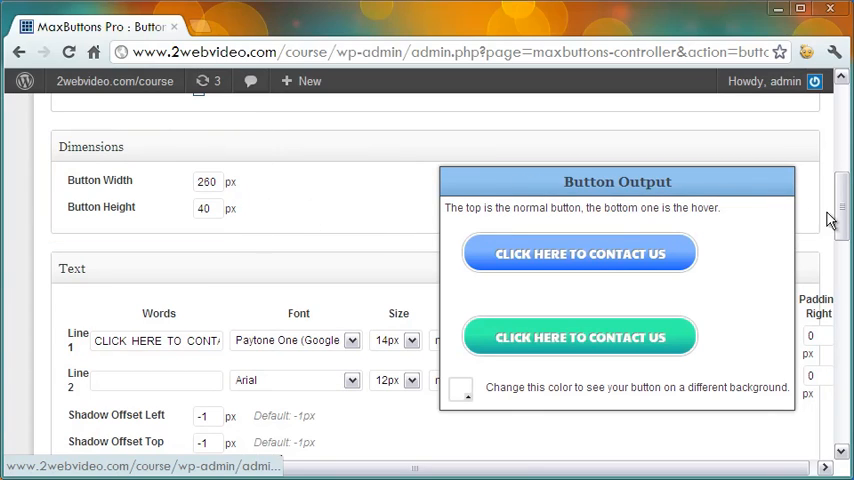
pyautogui.scroll(-3)
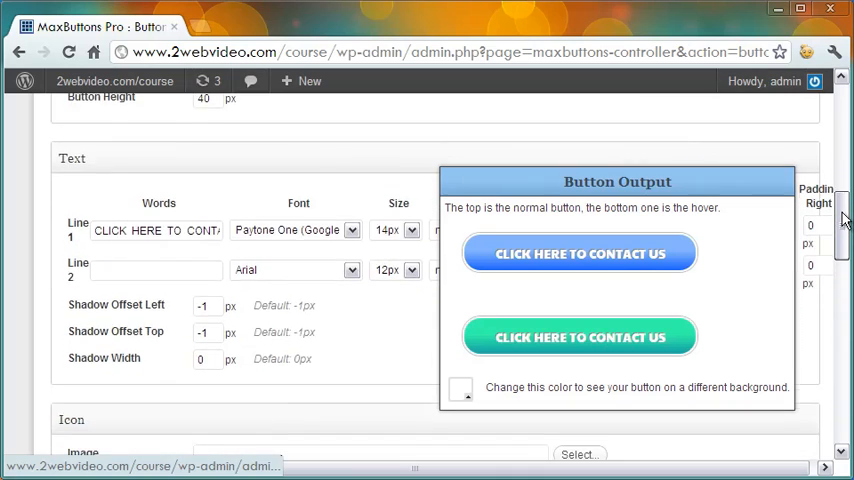
pyautogui.scroll(-3)
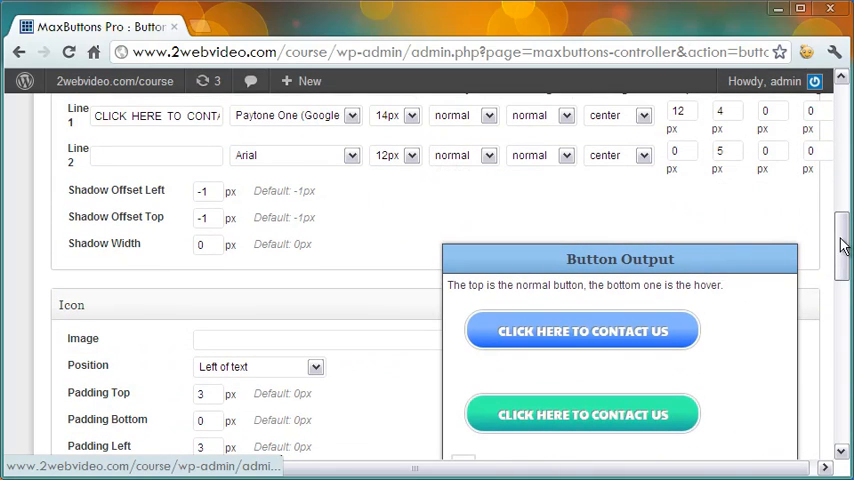
pyautogui.scroll(3)
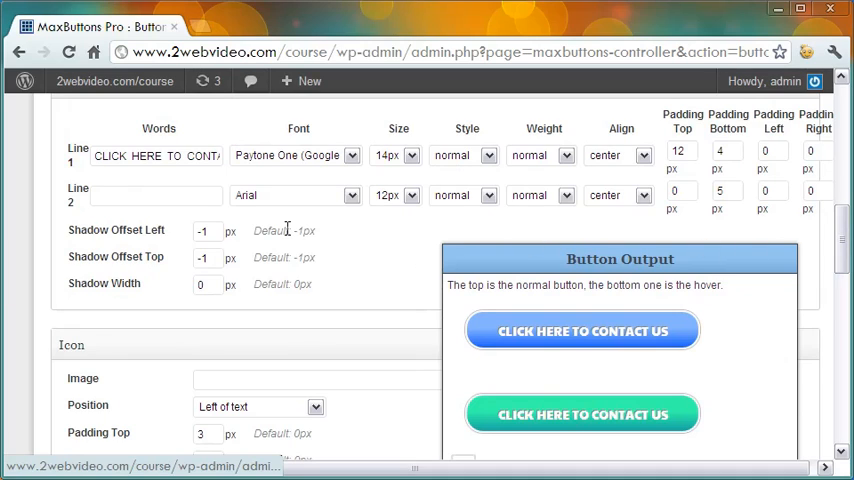
pyautogui.write('we')
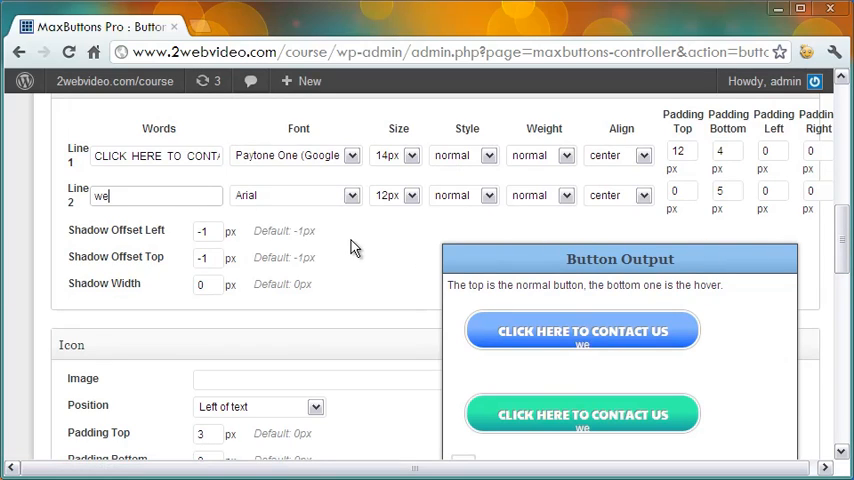
pyautogui.click(643, 195)
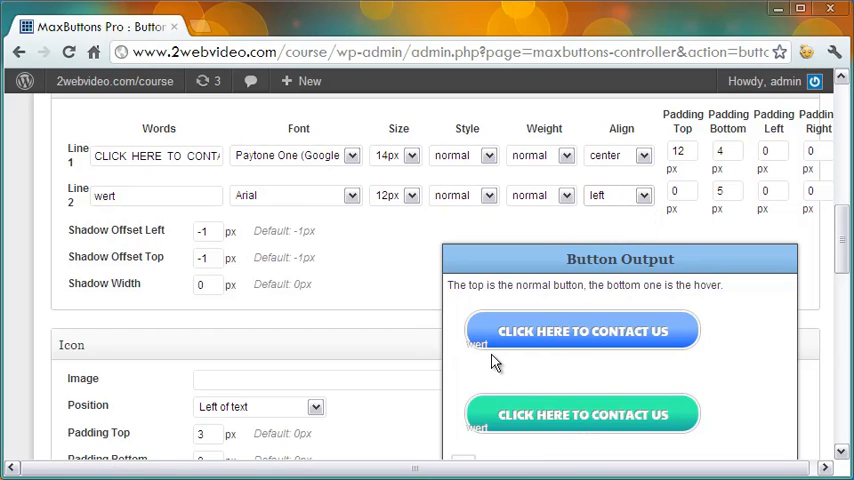
pyautogui.click(140, 195)
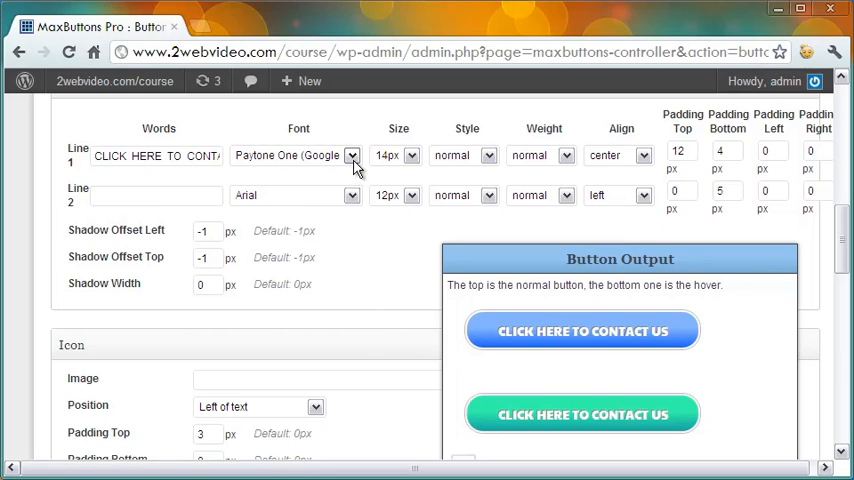
pyautogui.click(350, 155)
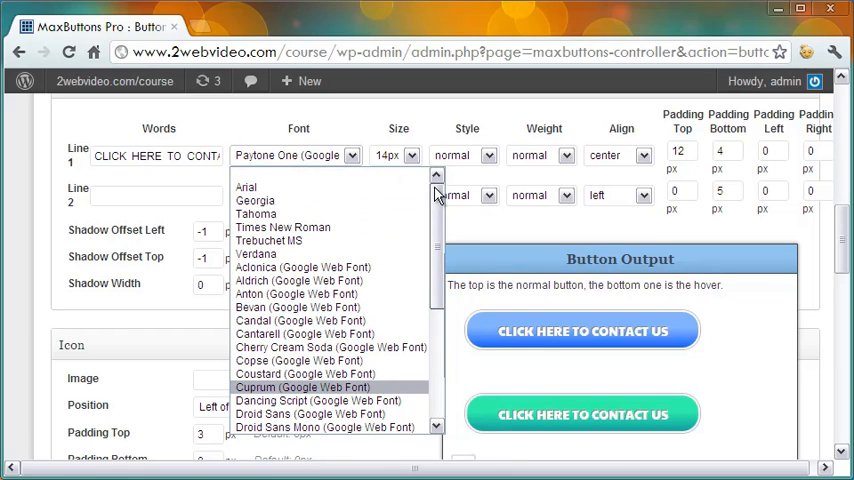
pyautogui.click(245, 189)
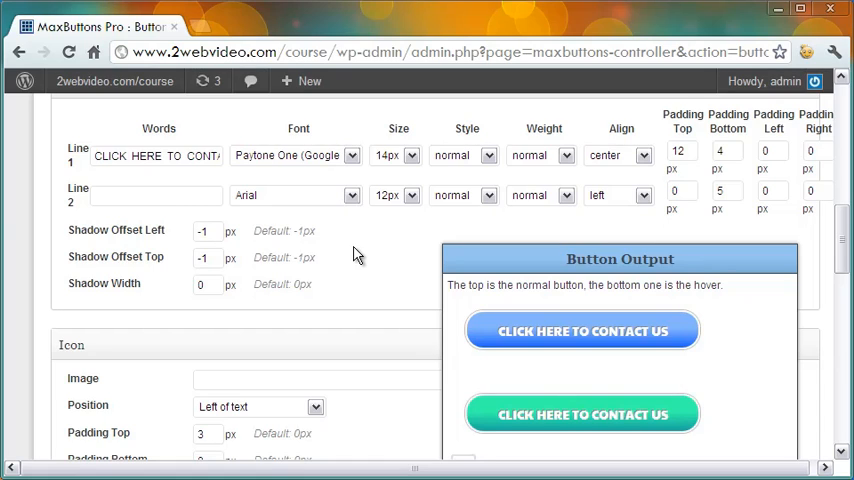
pyautogui.moveTo(660, 164)
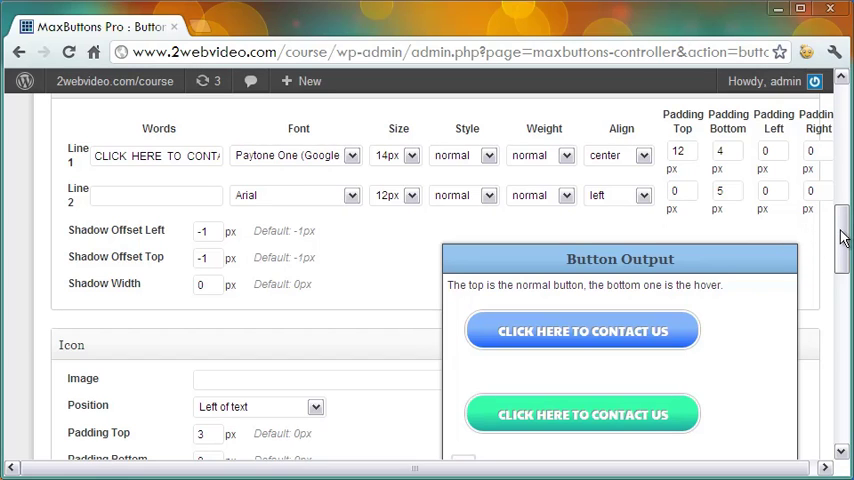
# Step: Scroll to the Icon section and open the Image media uploader
pyautogui.scroll(-3)
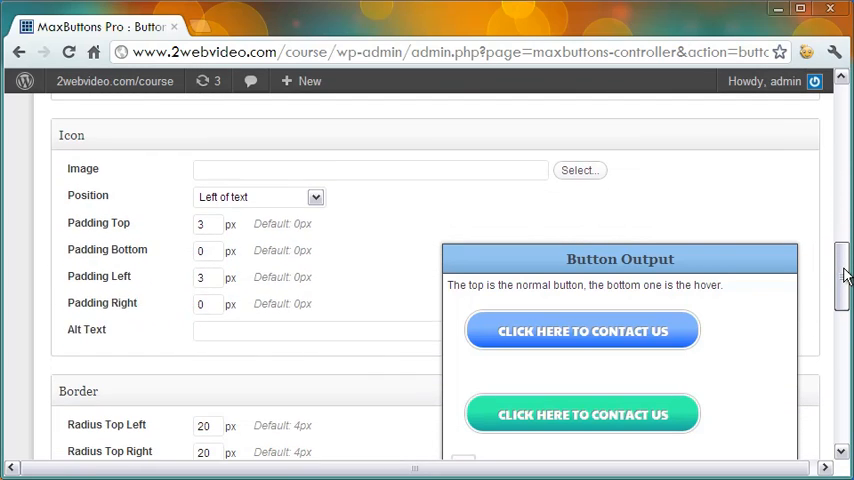
pyautogui.moveTo(451, 220)
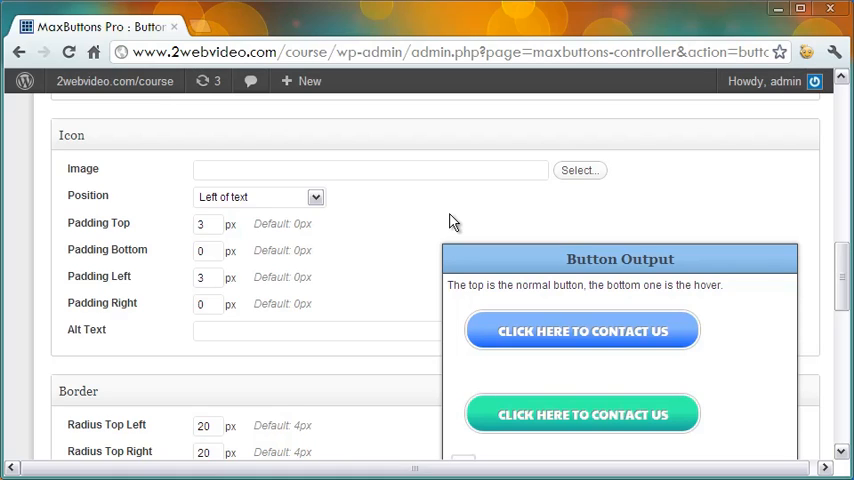
pyautogui.moveTo(572, 183)
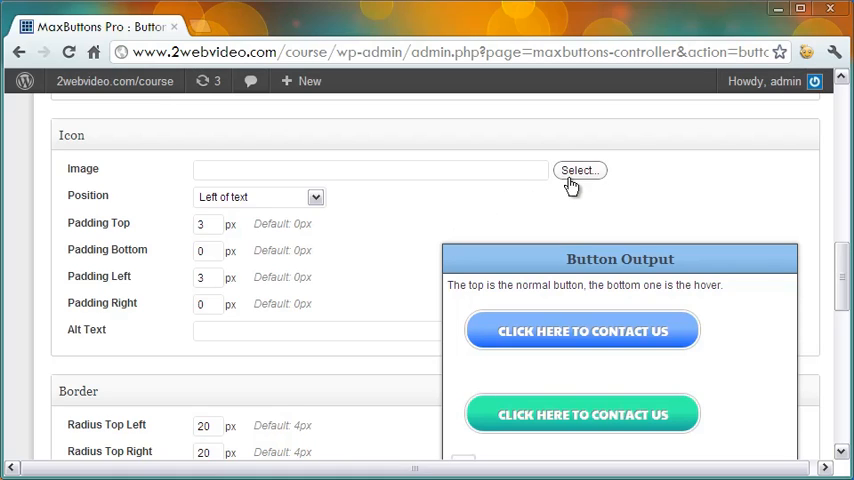
pyautogui.click(579, 170)
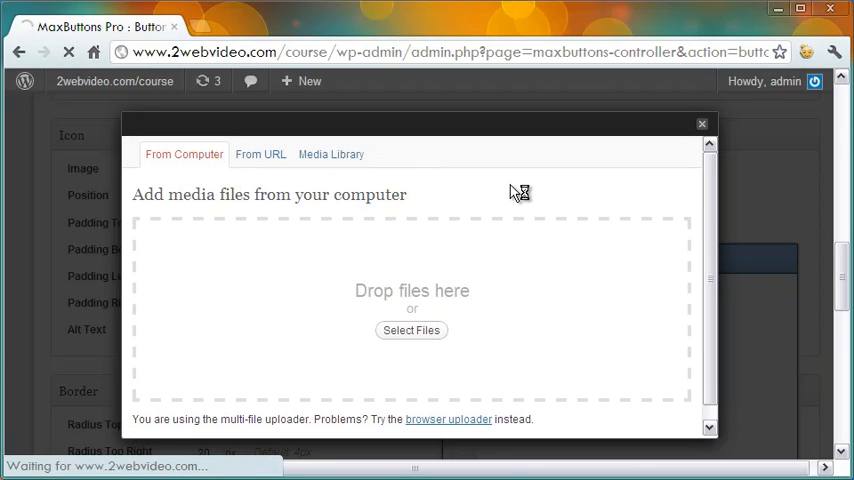
# Step: Insert download.png at Full Size from the media library as the icon image
pyautogui.click(331, 154)
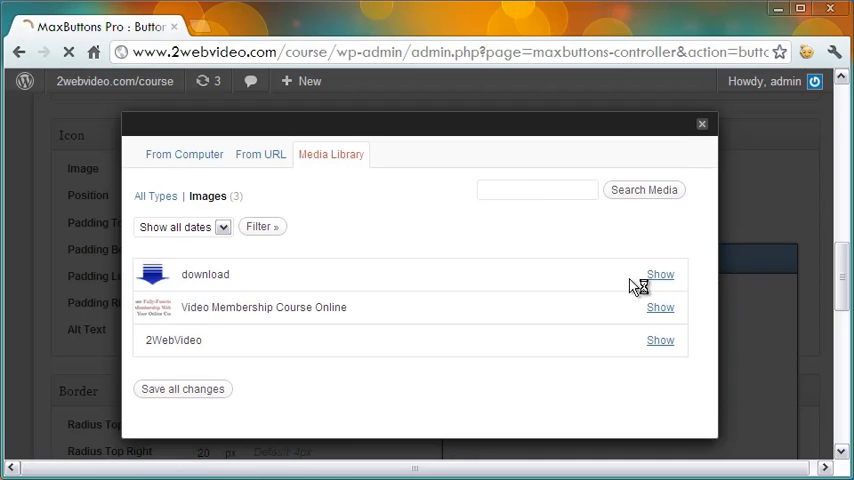
pyautogui.click(659, 274)
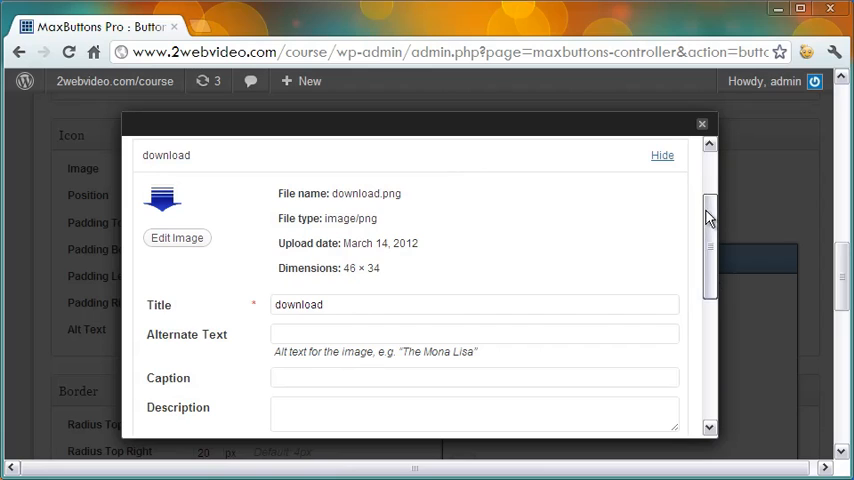
pyautogui.scroll(-3)
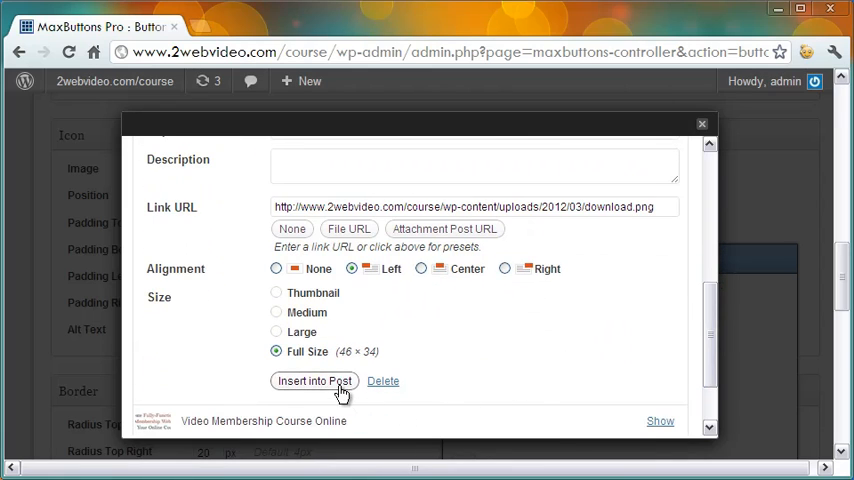
pyautogui.click(314, 381)
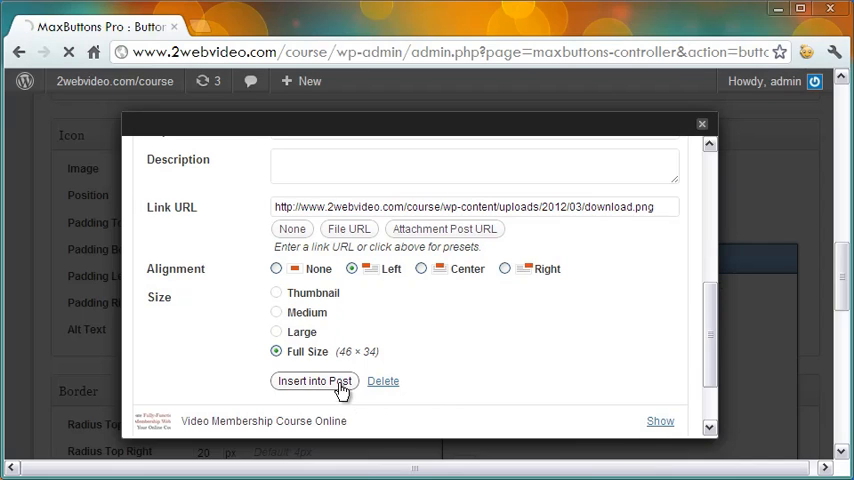
pyautogui.click(313, 381)
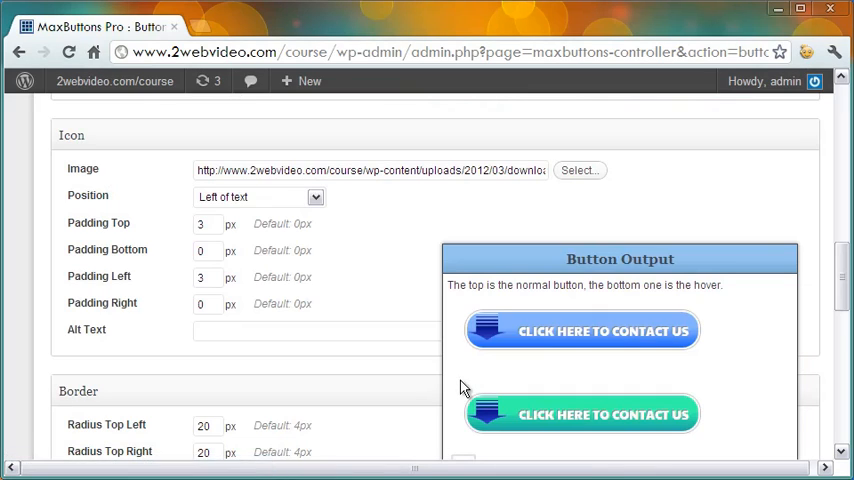
pyautogui.moveTo(253, 249)
pyautogui.write('4')
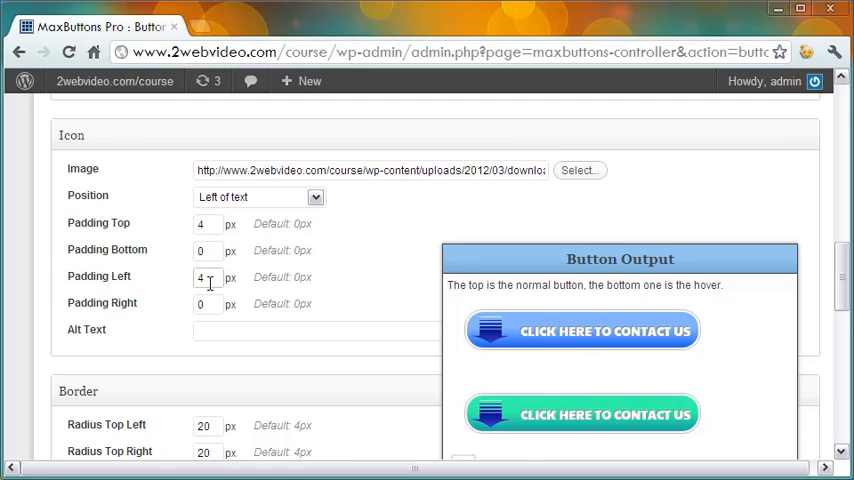
pyautogui.moveTo(449, 348)
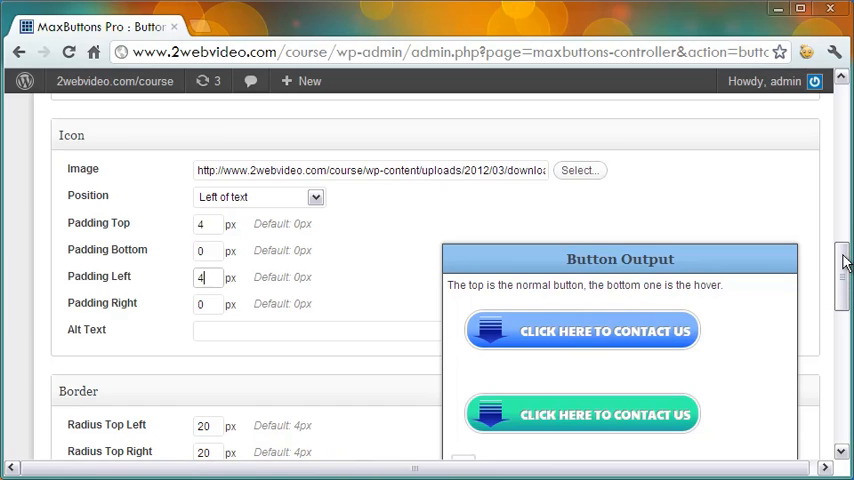
# Step: Scroll down to the Border section showing the 20 px corner radii
pyautogui.scroll(-3)
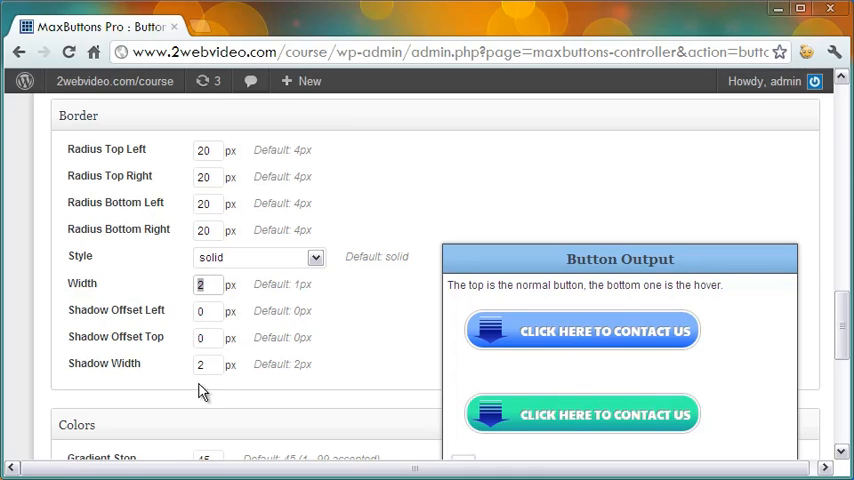
pyautogui.moveTo(362, 344)
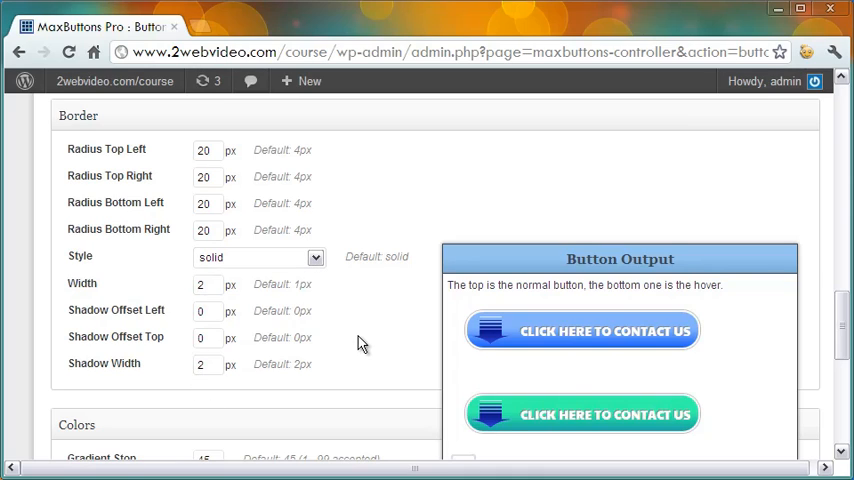
pyautogui.moveTo(210, 150)
pyautogui.write('24')
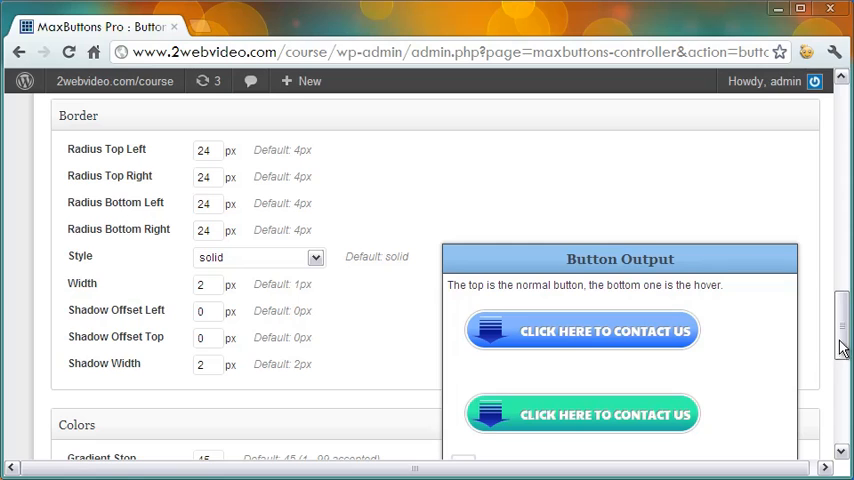
pyautogui.scroll(-3)
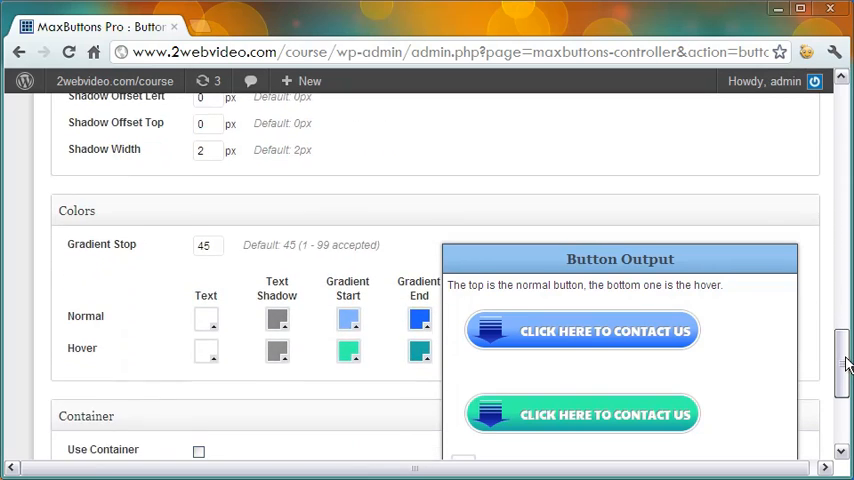
pyautogui.scroll(-3)
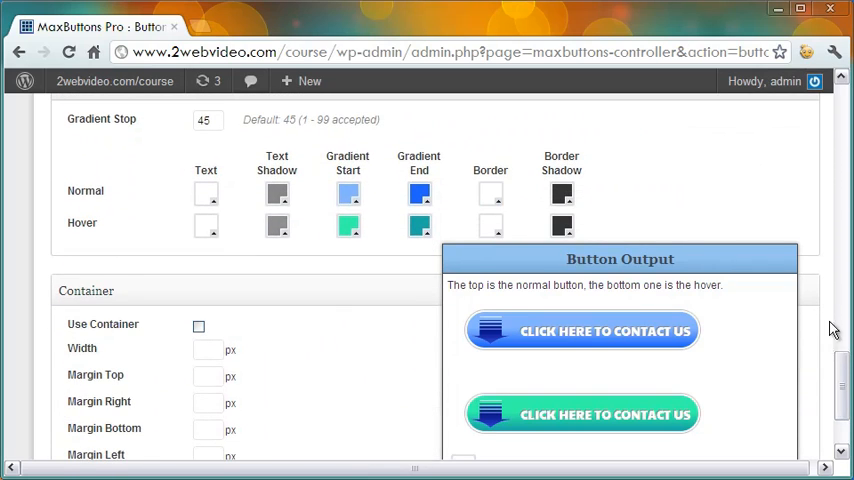
pyautogui.moveTo(533, 203)
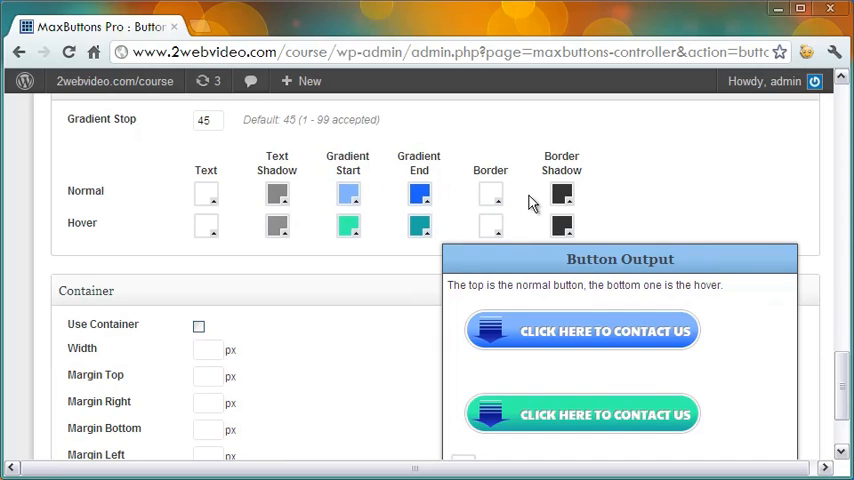
pyautogui.moveTo(561, 226)
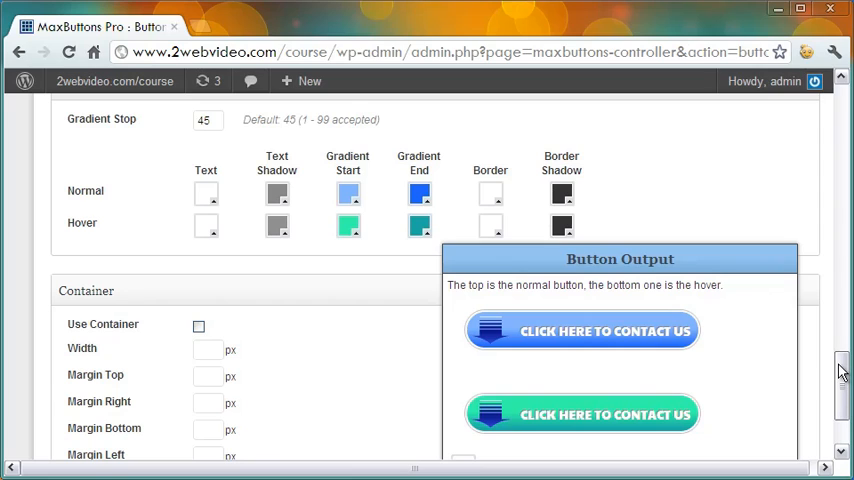
pyautogui.scroll(-3)
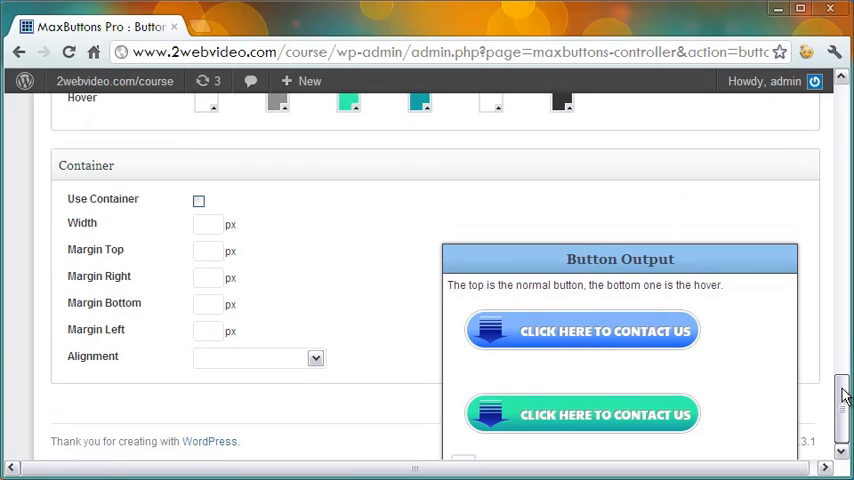
pyautogui.moveTo(389, 319)
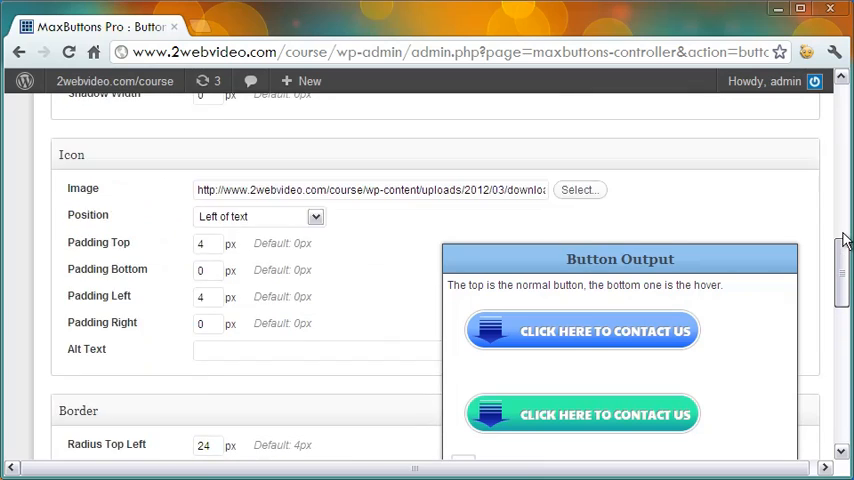
pyautogui.scroll(3)
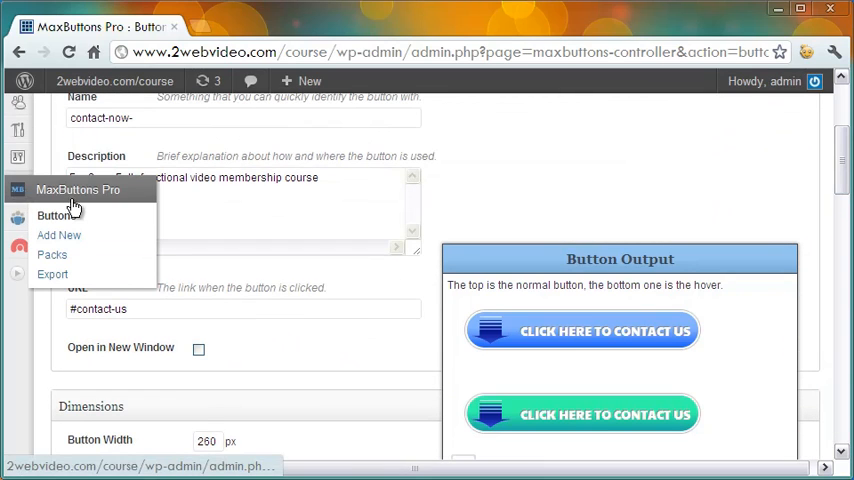
# Step: Open MaxButtons Pro Packs and view all button packs in a new tab
pyautogui.click(52, 254)
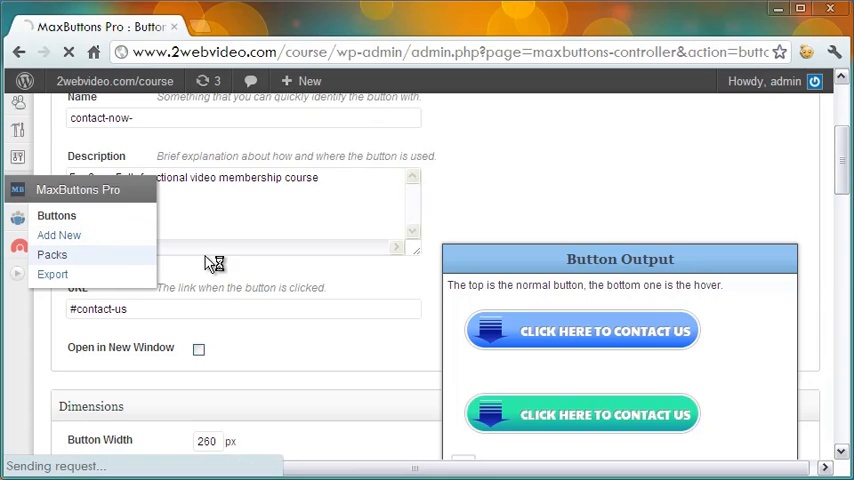
pyautogui.click(51, 254)
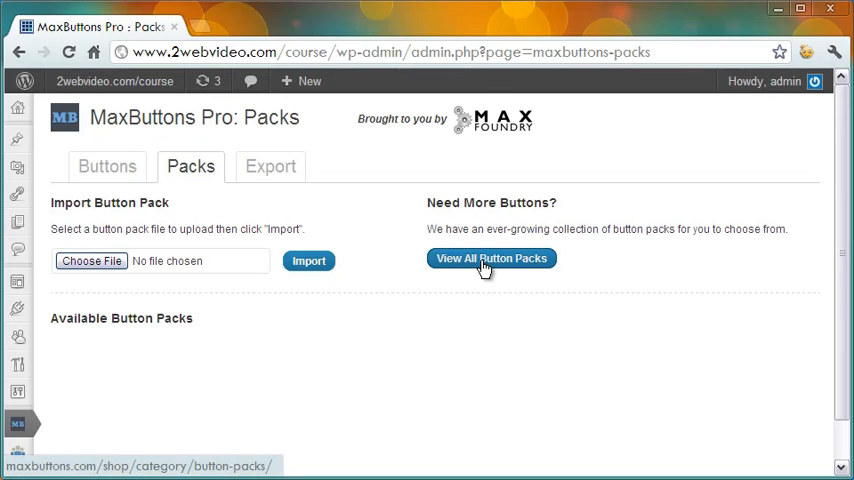
pyautogui.click(490, 258)
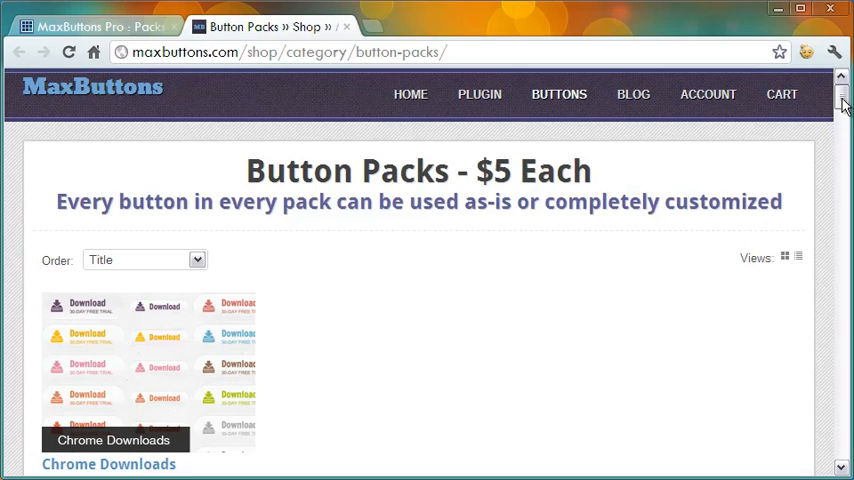
# Step: Scroll through the $5 button packs shop page, then return to the WordPress Packs tab
pyautogui.scroll(-3)
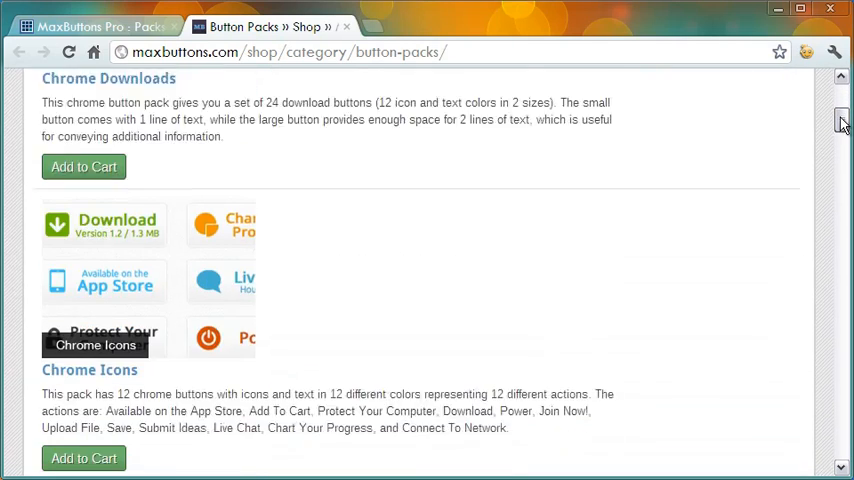
pyautogui.scroll(-3)
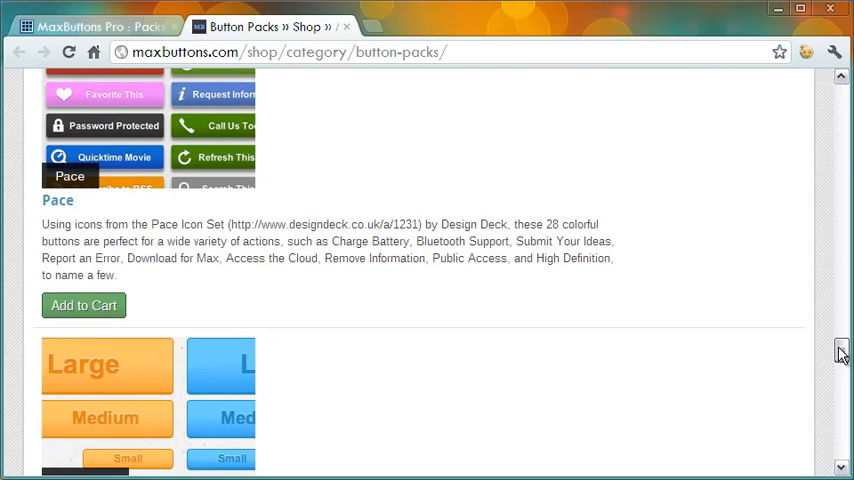
pyautogui.scroll(3)
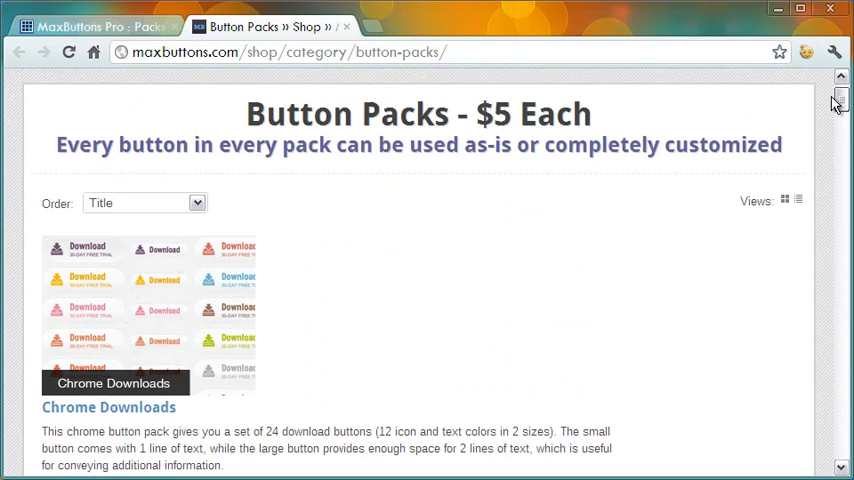
pyautogui.moveTo(365, 308)
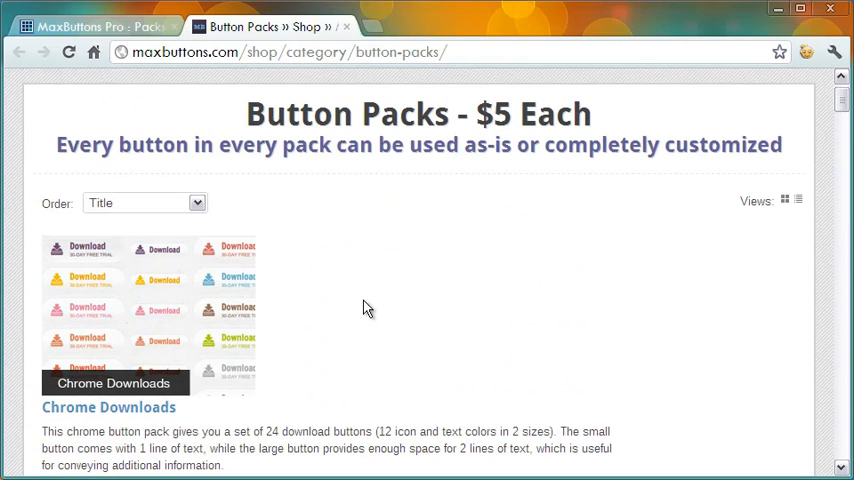
pyautogui.click(95, 26)
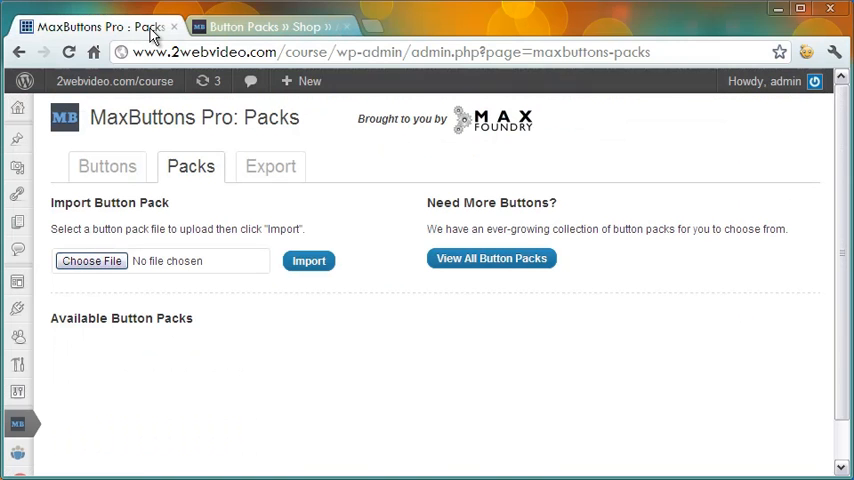
pyautogui.moveTo(107, 166)
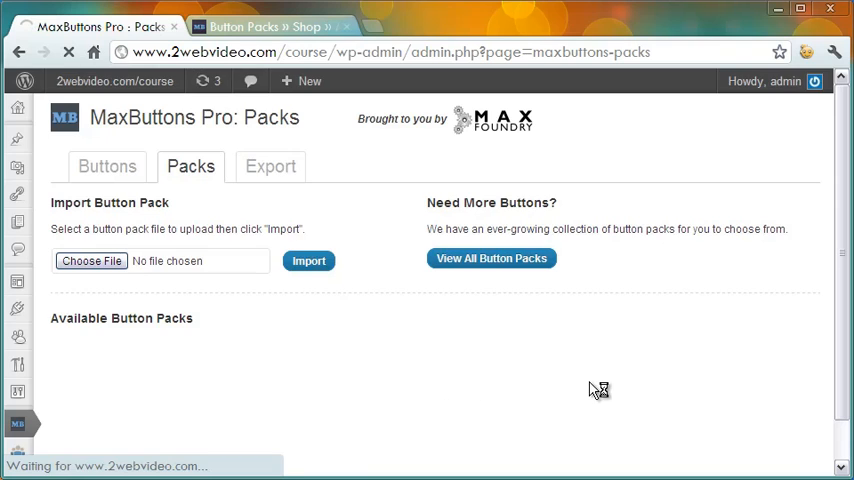
# Step: Switch from Packs to the Buttons tab listing the contact-now button and shortcode
pyautogui.click(106, 166)
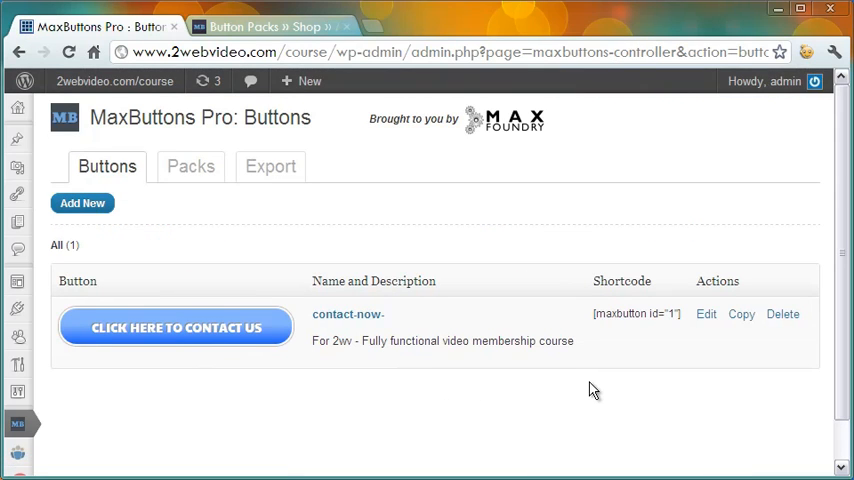